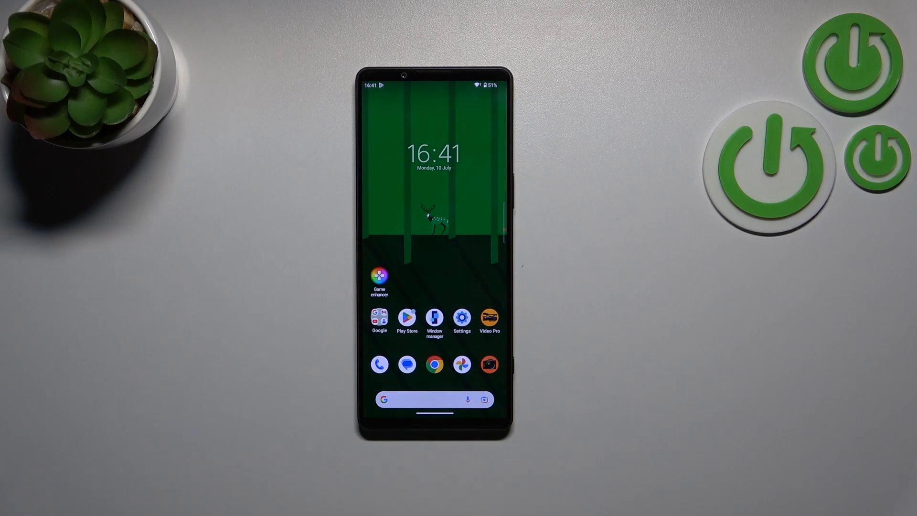
- Launch Settings from the home screen and scroll down its category list
left_click(461, 318)
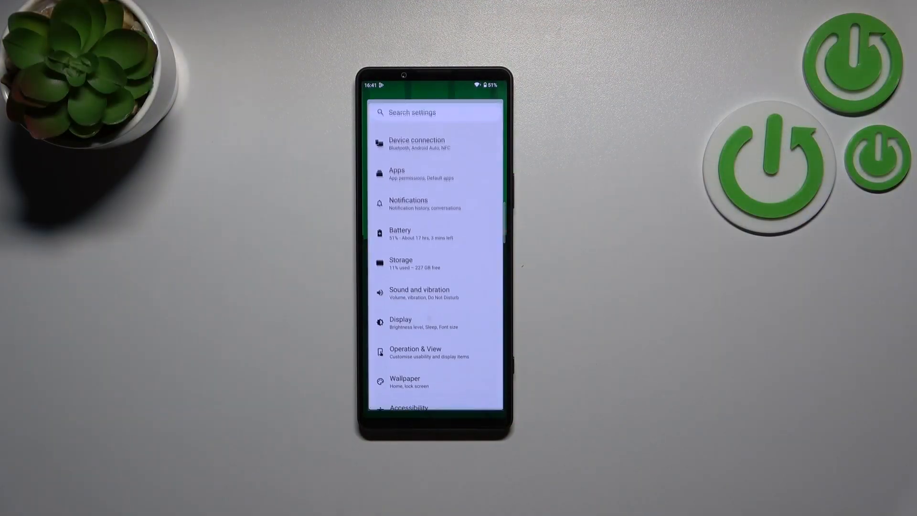
scroll("down", 3)
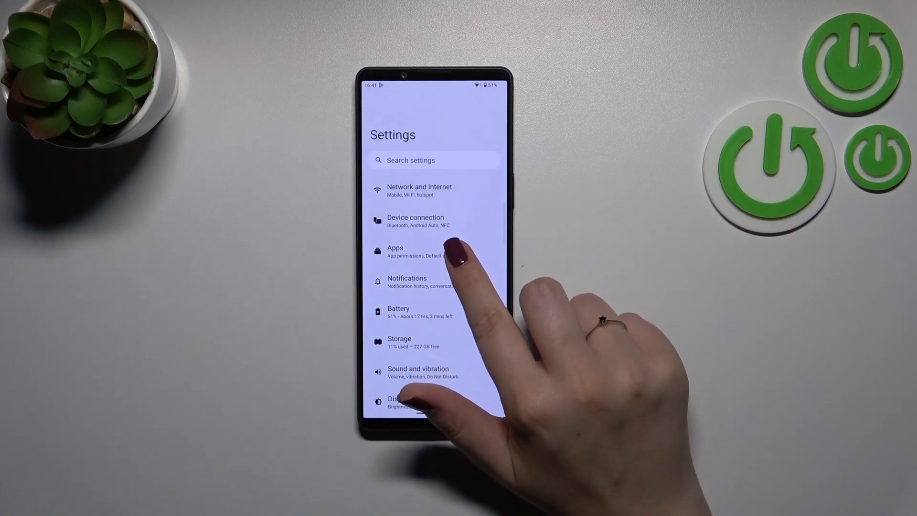
- Go through Apps, Special app access and Install unknown apps to Chrome's permission page
left_click(409, 251)
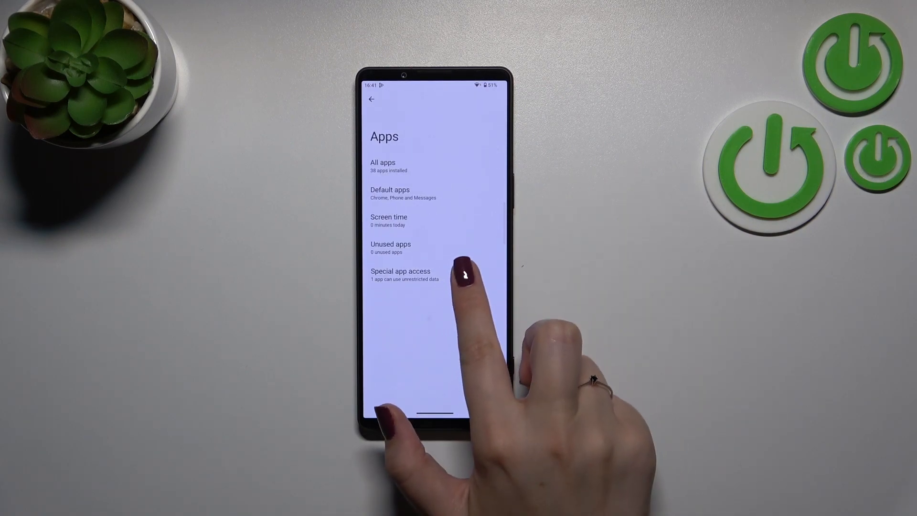
left_click(400, 275)
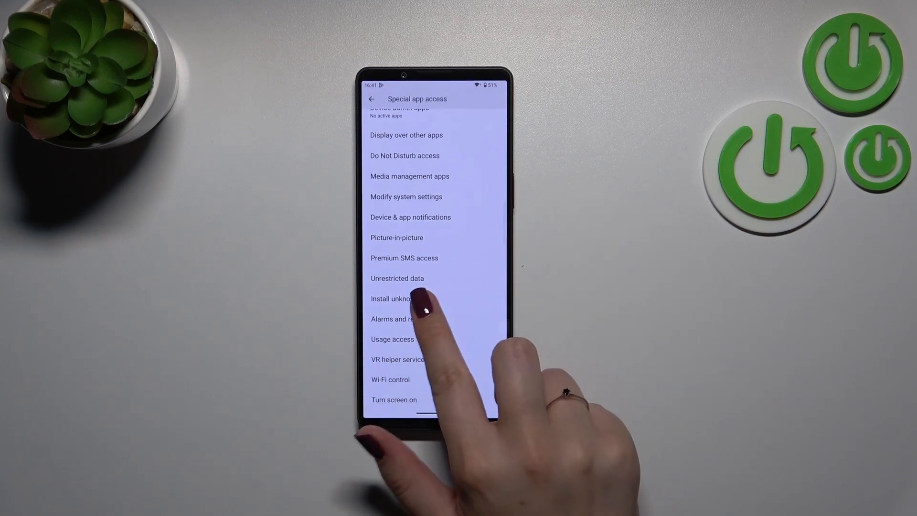
left_click(400, 298)
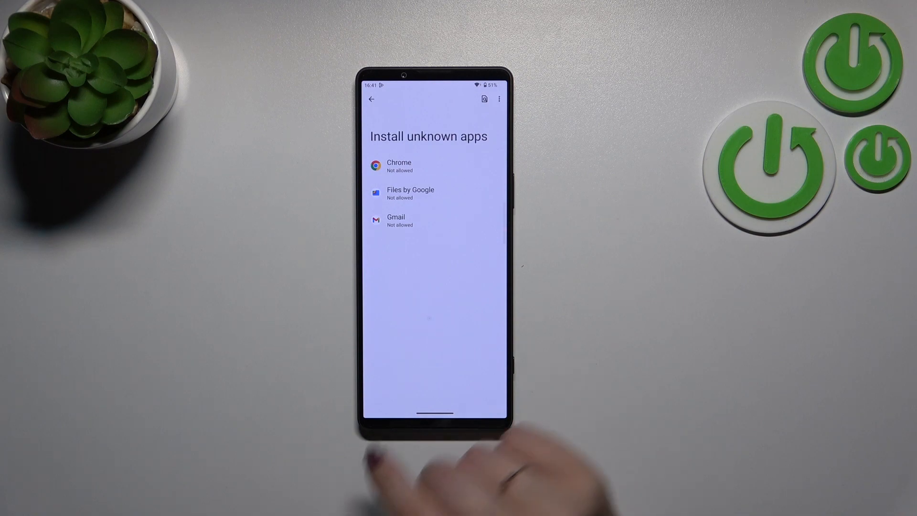
left_click(399, 166)
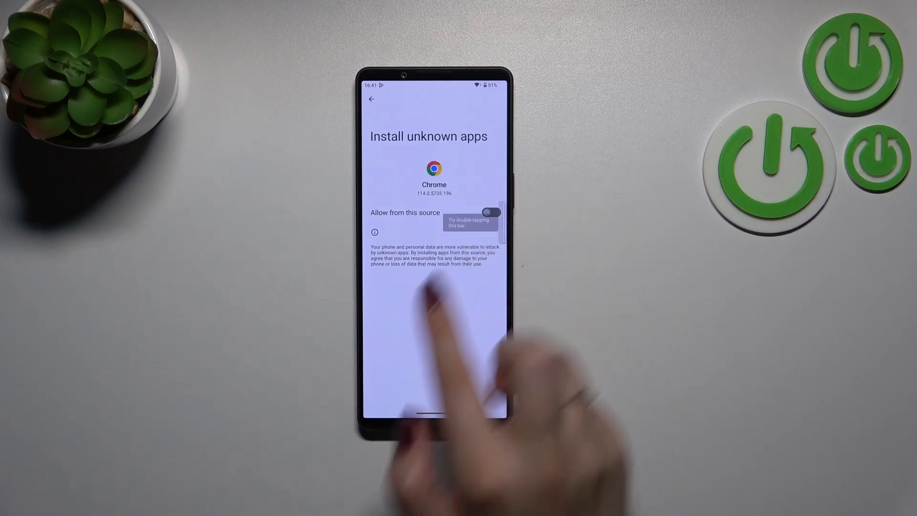
- Turn on 'Allow from this source' for Chrome, go back, reopen Chrome, and turn it off
left_click(491, 212)
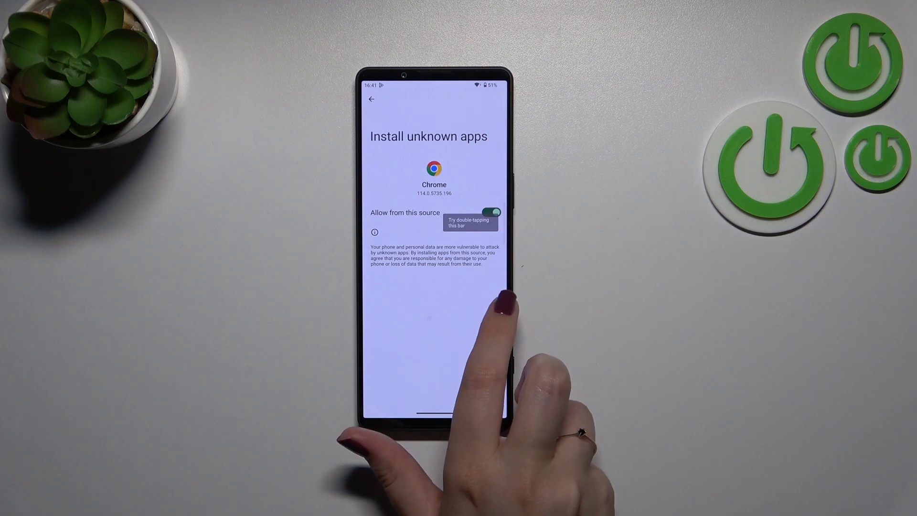
left_click(371, 99)
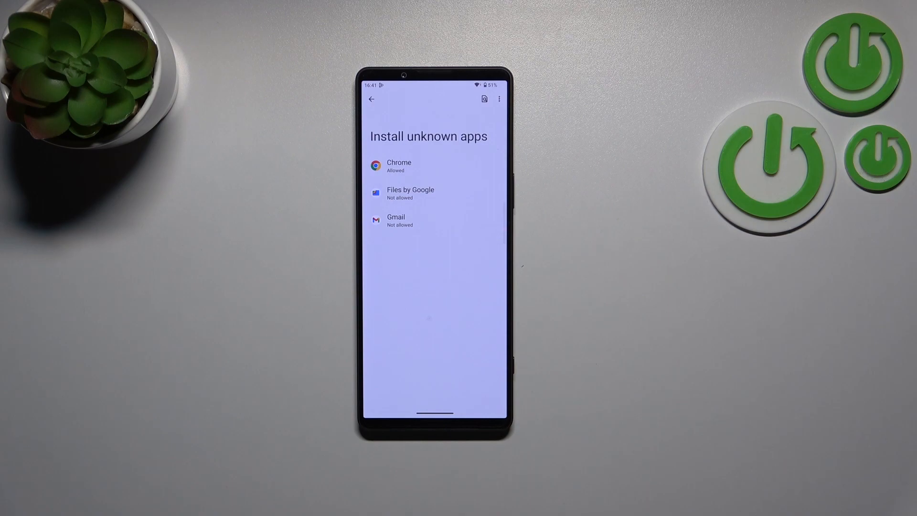
left_click(400, 166)
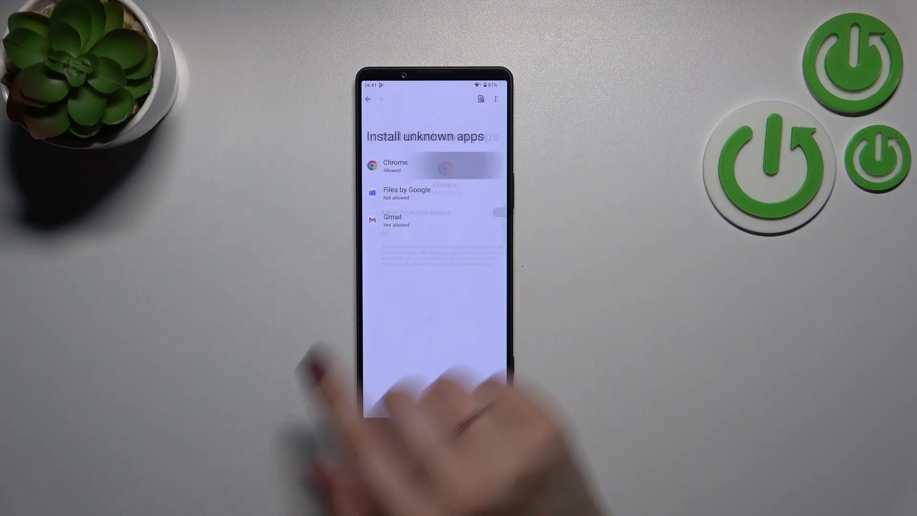
left_click(395, 166)
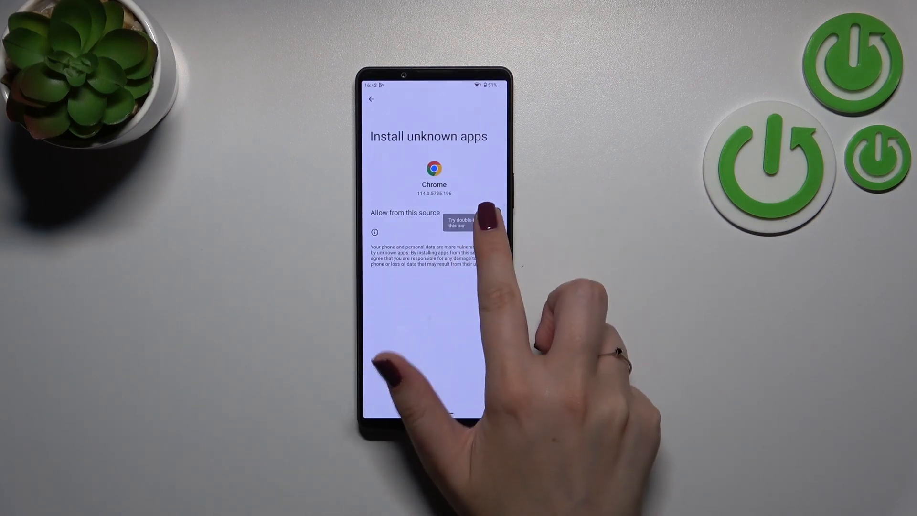